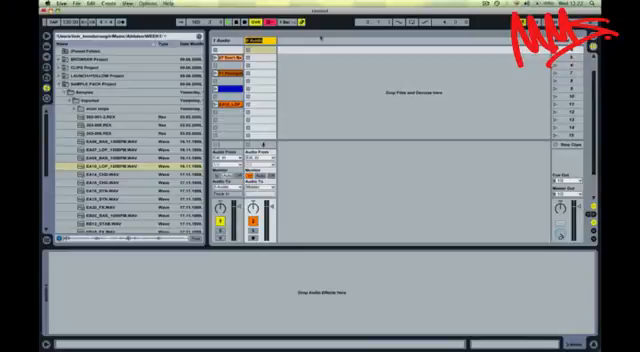
Choose the BEAT REP rack device as the DRY clip's envelope source.
click(254, 38)
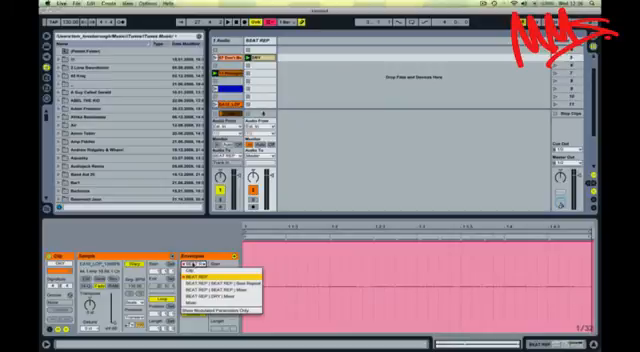
click(195, 268)
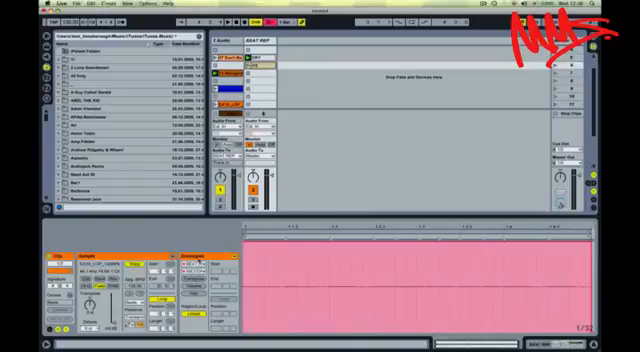
Open the DRY clip's envelope parameter list showing Chain Selector and the rack macros.
click(180, 252)
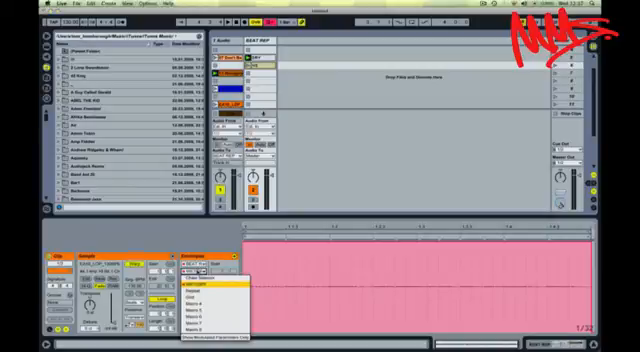